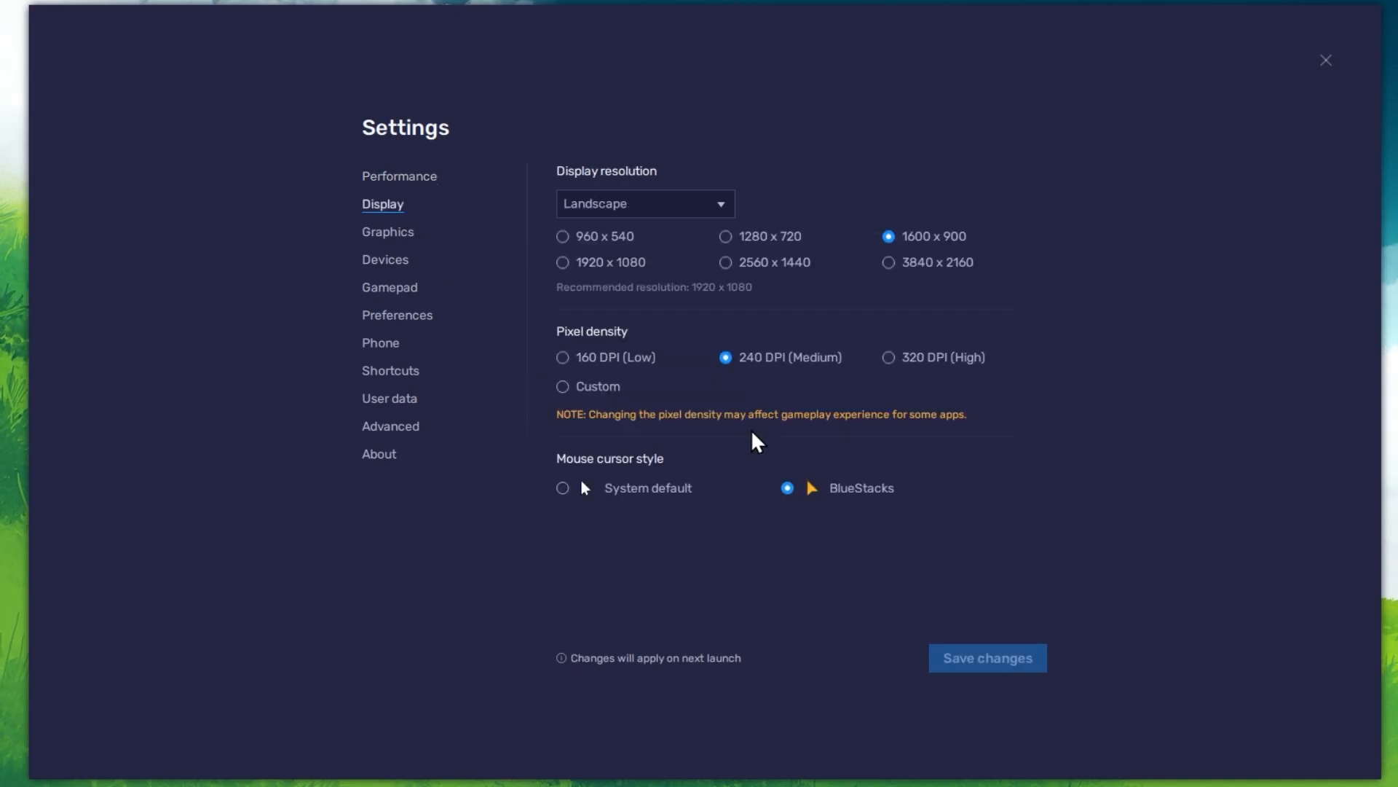
Close the Settings window, returning to the BlueStacks startup screen.
left_click(1326, 61)
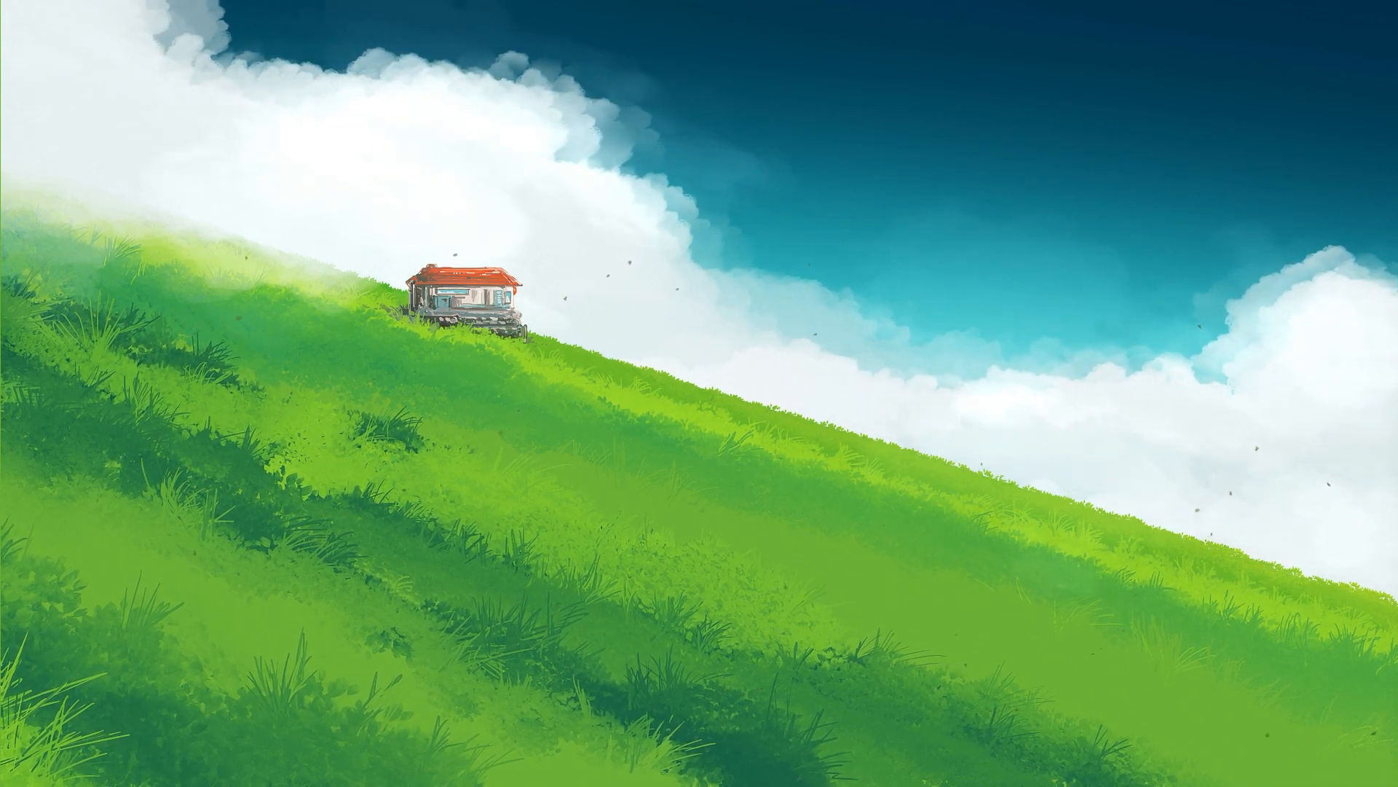